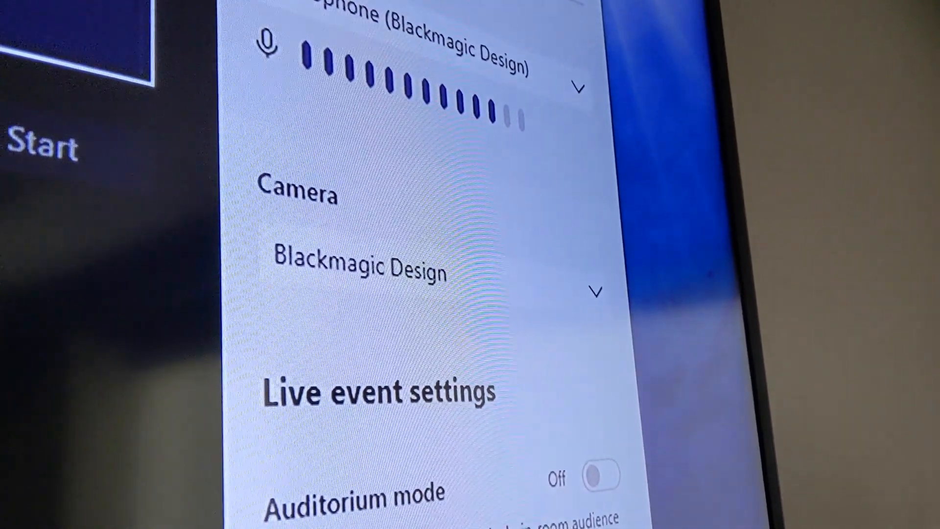
pyautogui.scroll(-3)
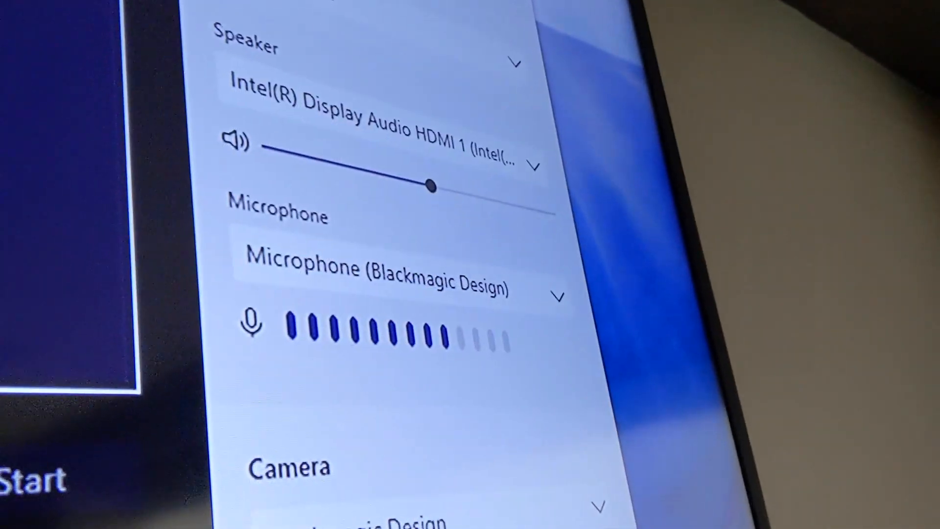